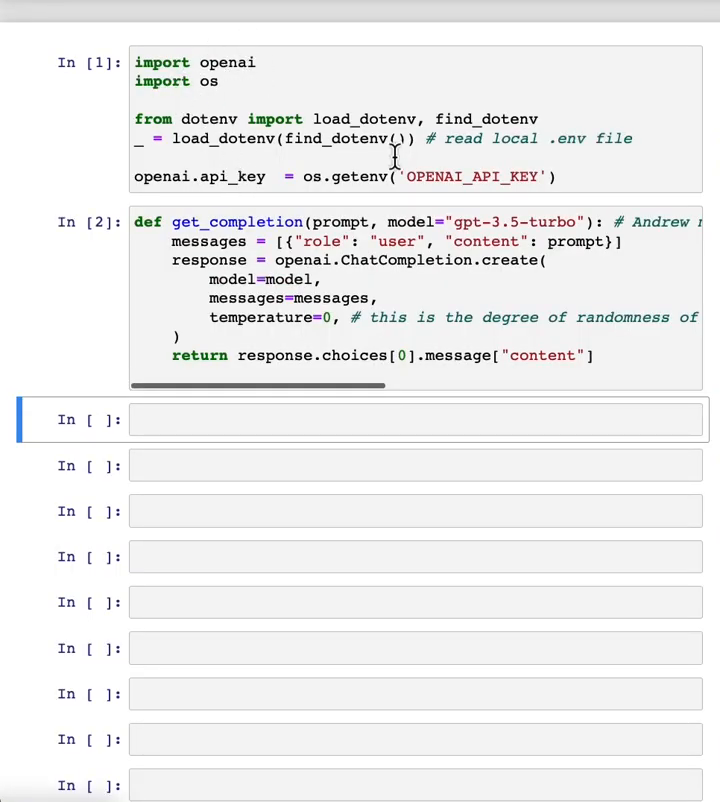
pyautogui.moveTo(236, 224)
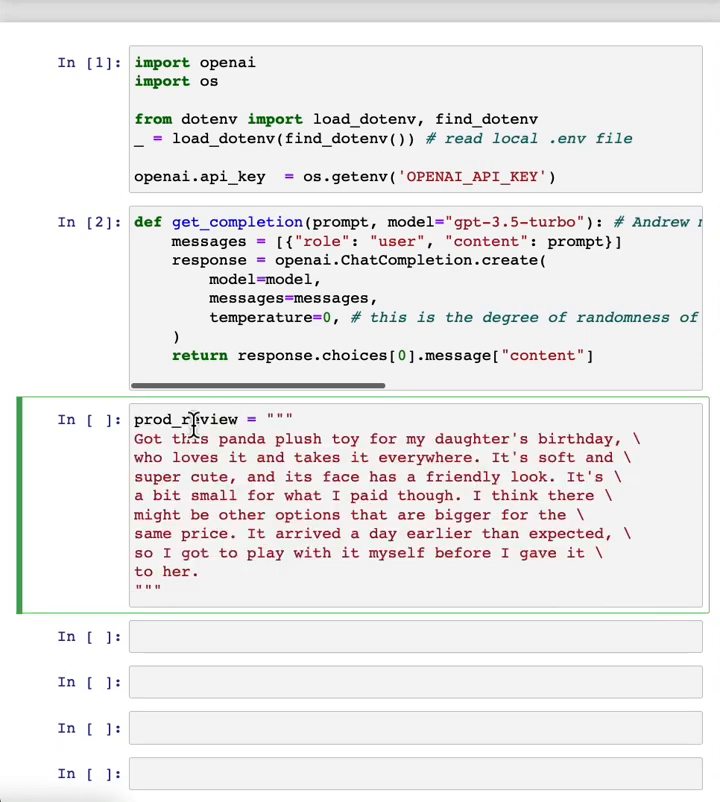
# - Store the panda plush birthday review as the multi-line string prod_review and run the cell
pyautogui.scroll(-3)
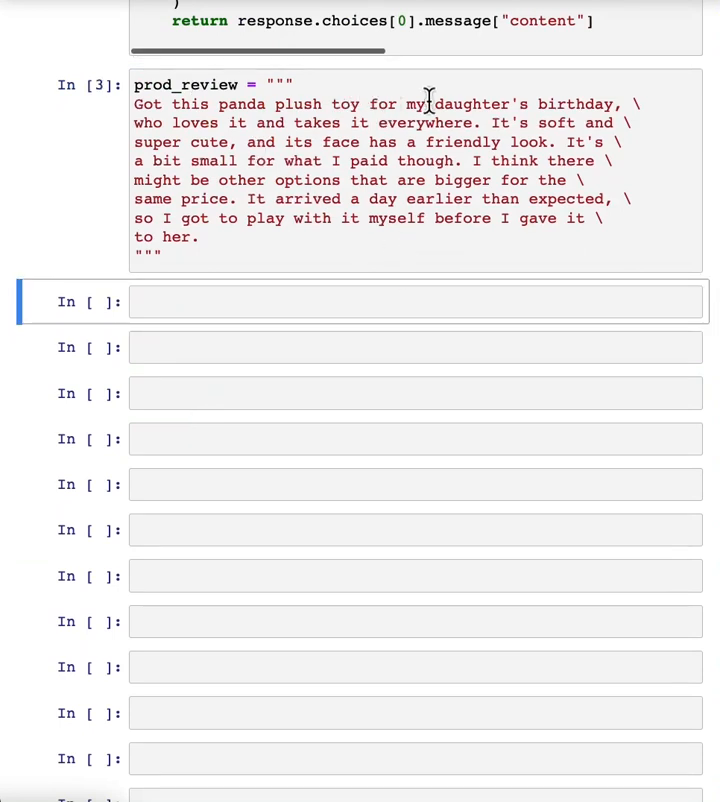
pyautogui.moveTo(402, 144)
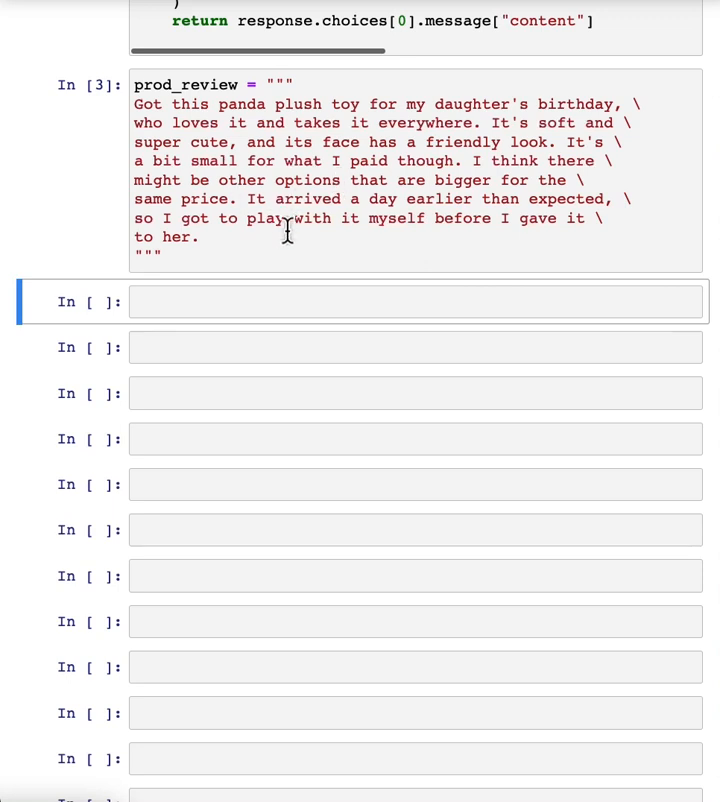
pyautogui.moveTo(260, 242)
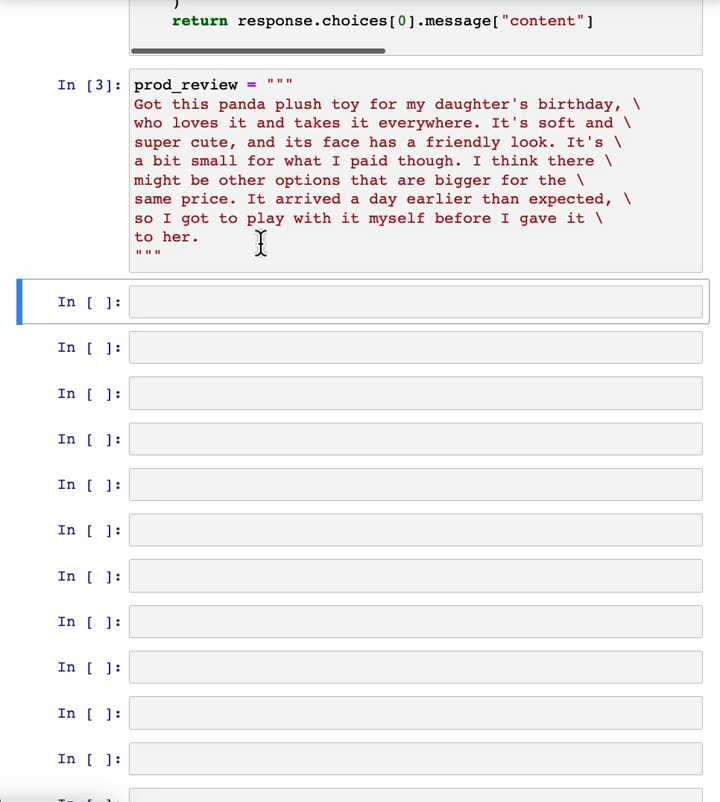
# - Run an f-string prompt asking get_completion for a summary of prod_review in at most 30 words
pyautogui.write('prompt = f"""')
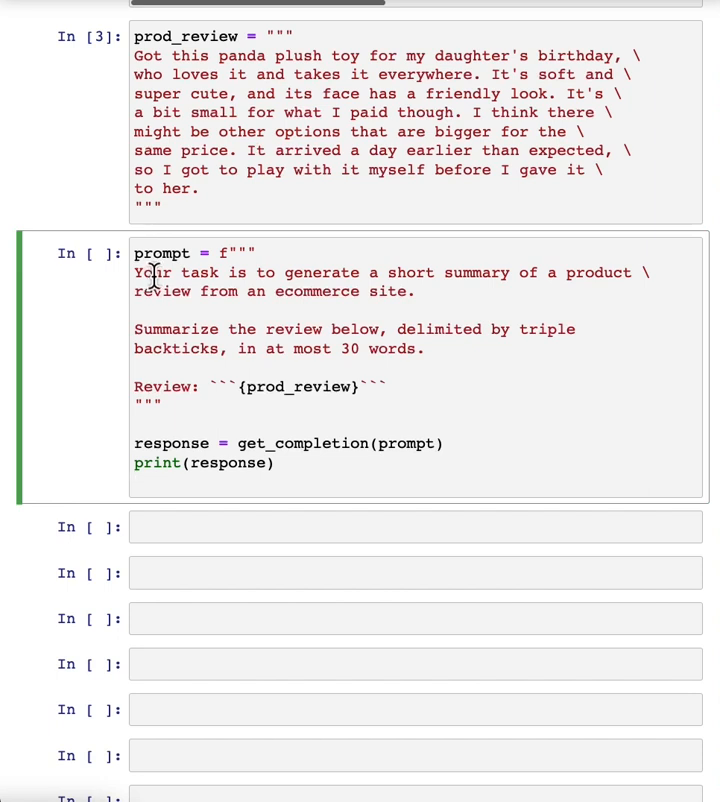
pyautogui.moveTo(486, 272)
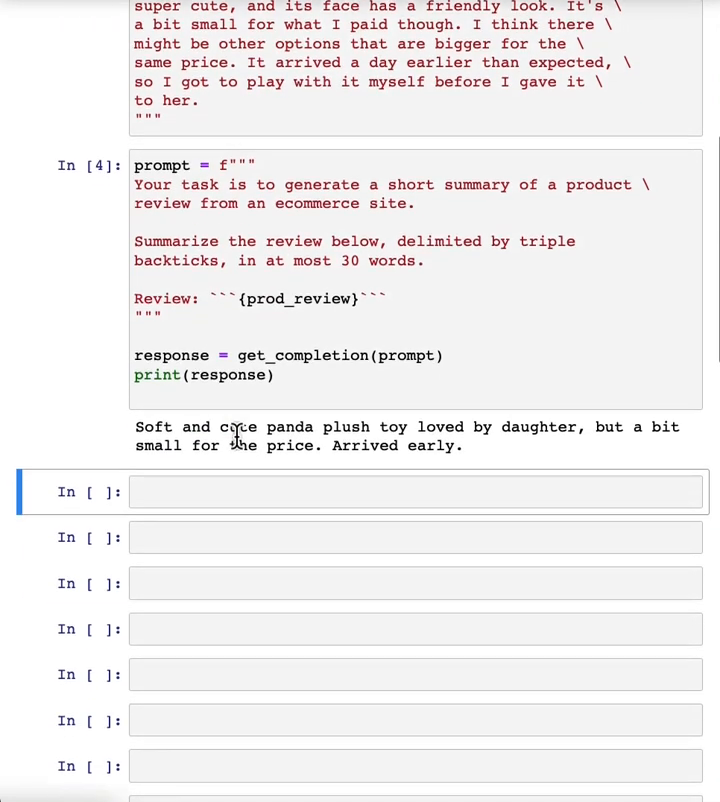
pyautogui.scroll(-3)
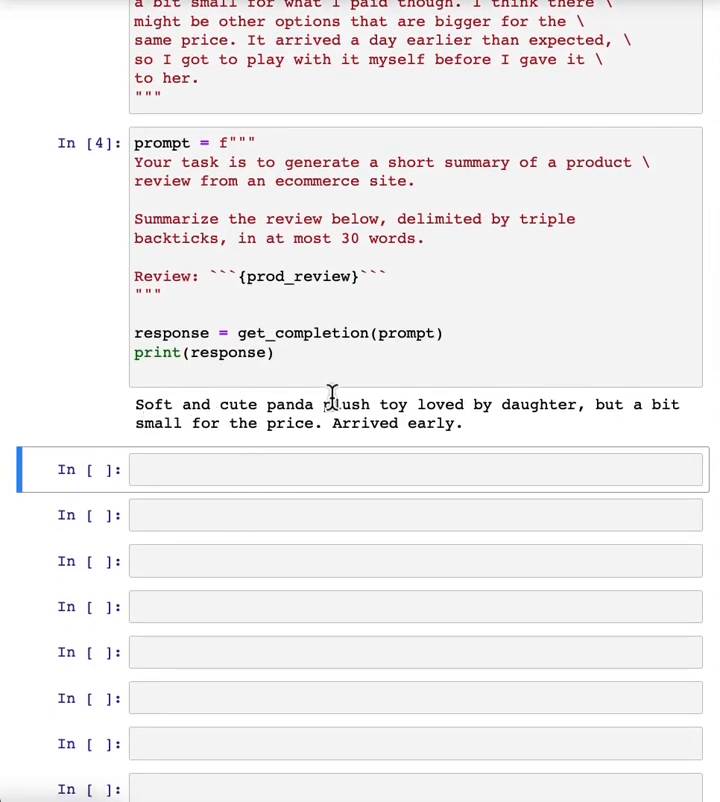
pyautogui.moveTo(504, 404)
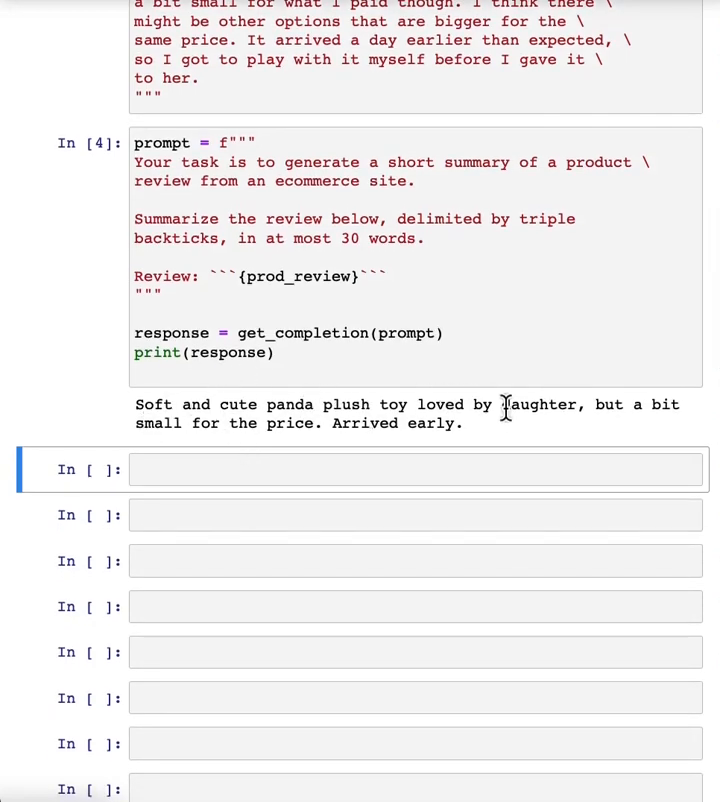
pyautogui.moveTo(396, 432)
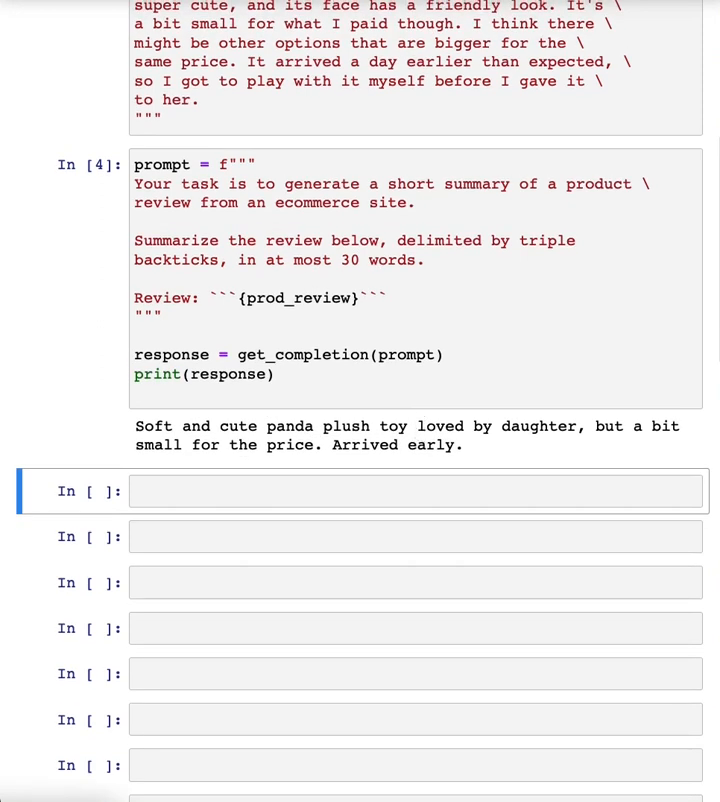
pyautogui.moveTo(372, 248)
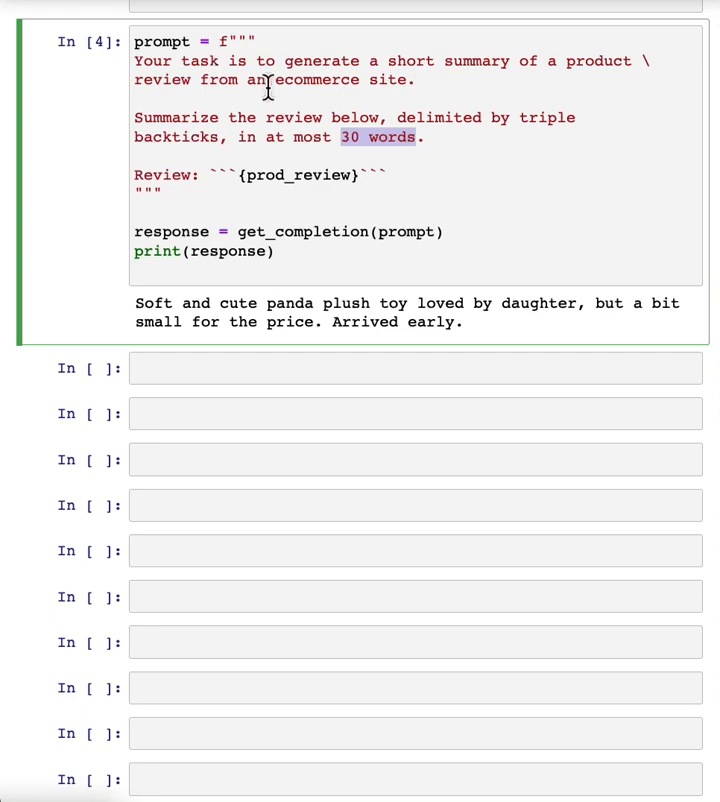
pyautogui.moveTo(240, 106)
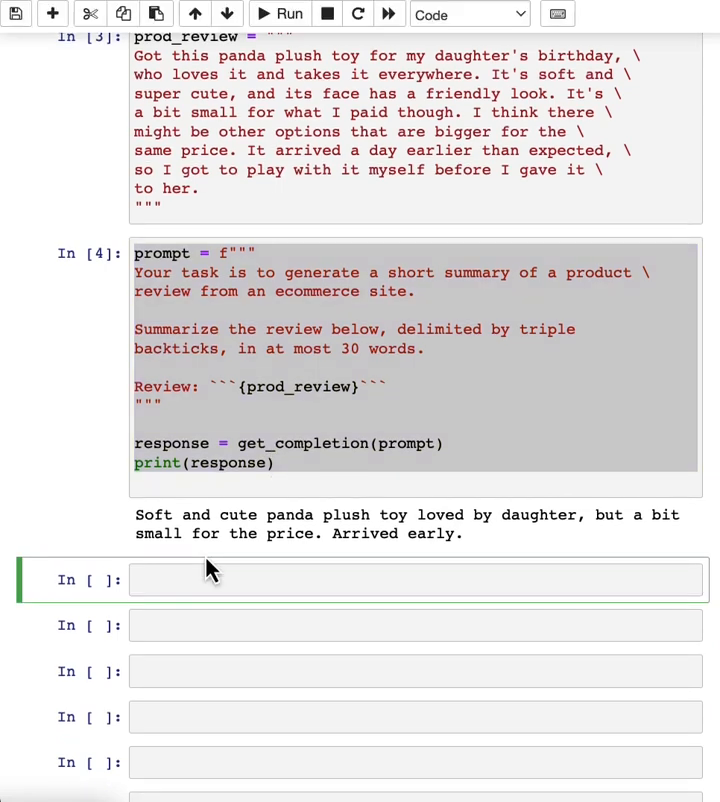
# - Retarget the prompt to give feedback to the Shipping department, focusing on shipping and delivery aspects
pyautogui.scroll(-3)
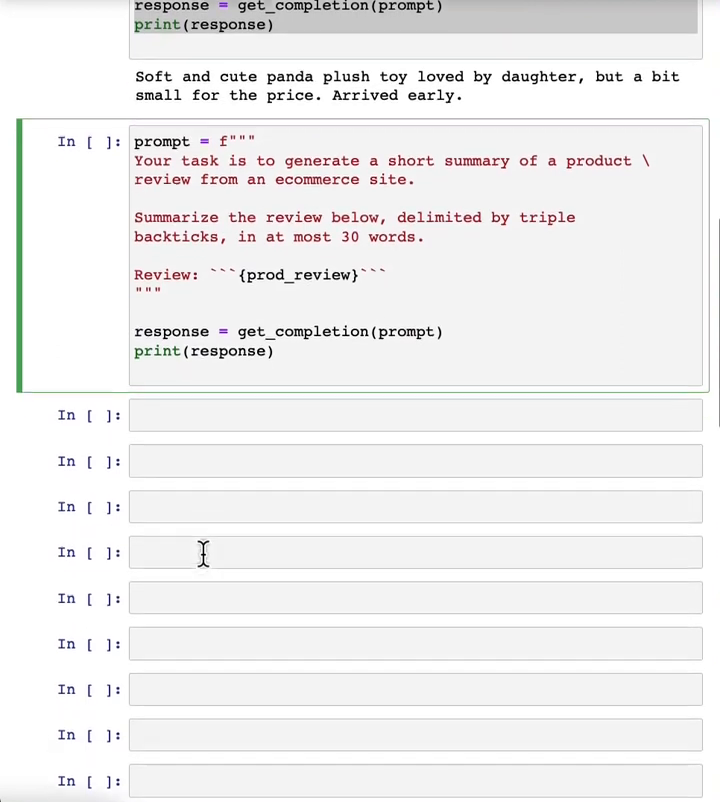
pyautogui.scroll(3)
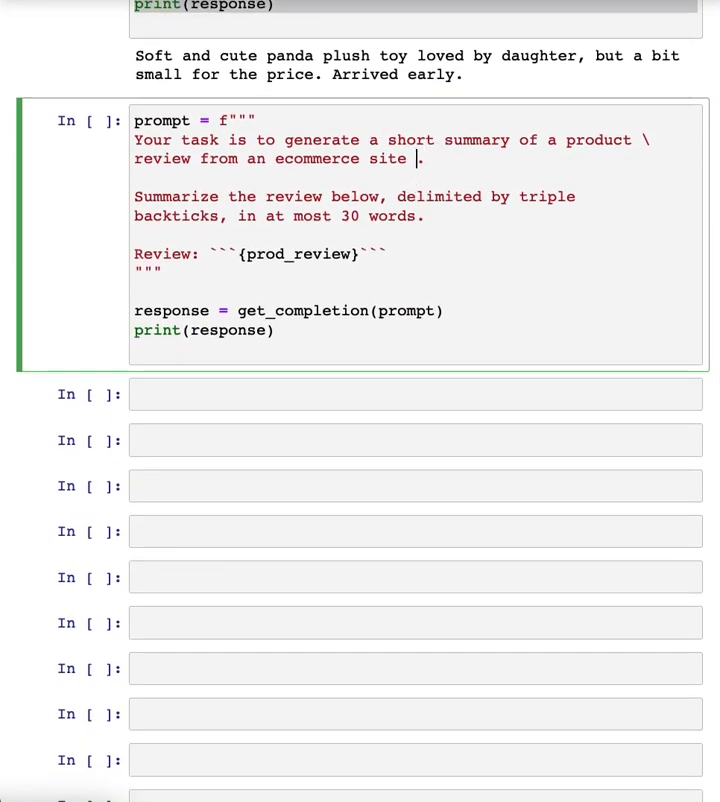
pyautogui.write('to give fee')
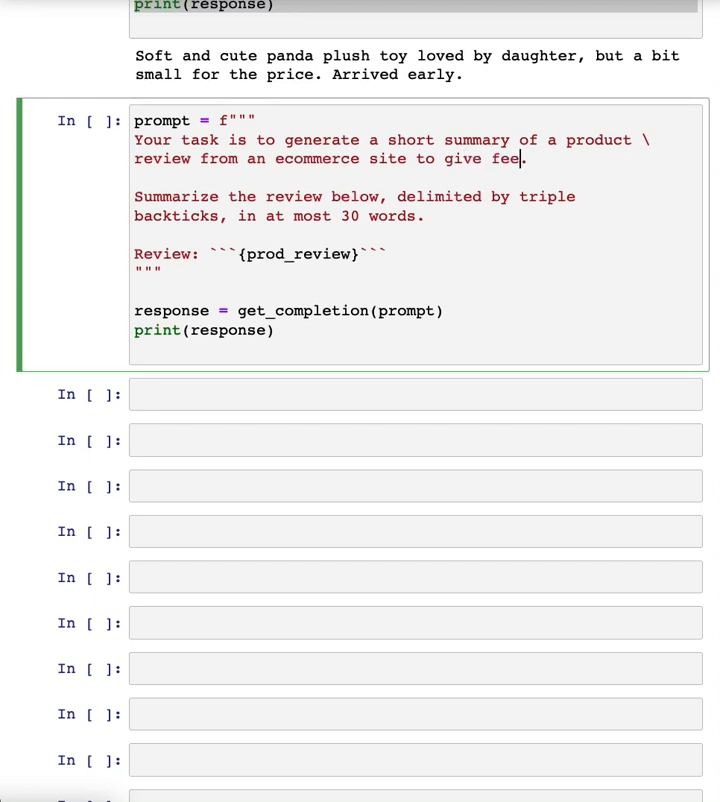
pyautogui.write('dback to the \\')
pyautogui.write('Shipp')
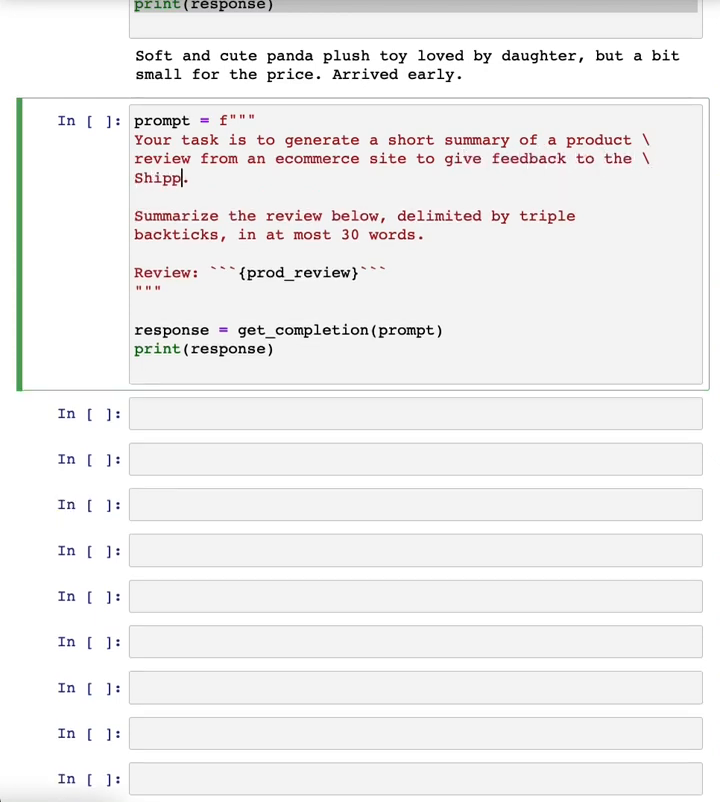
pyautogui.write('ing deparmtment.')
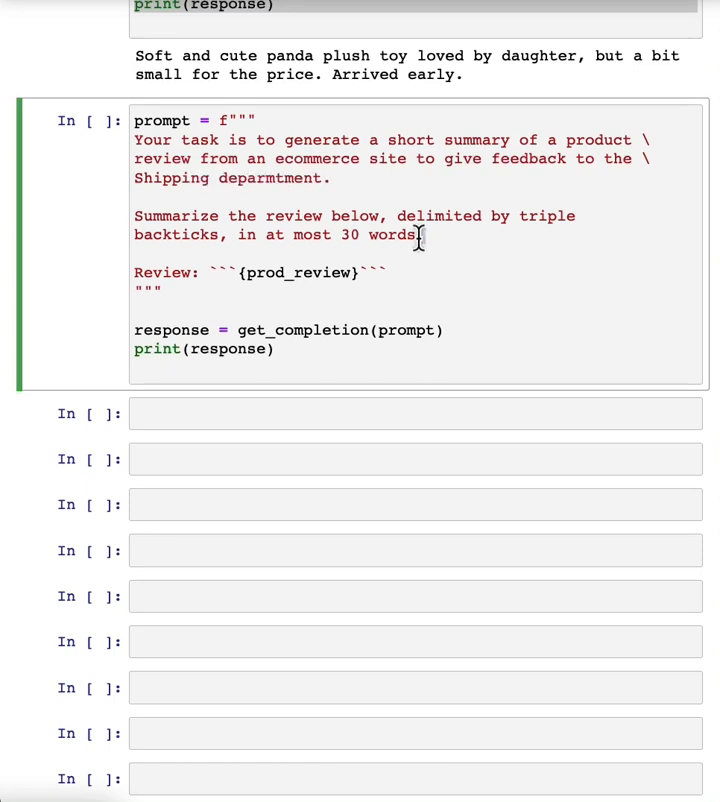
pyautogui.write('and focusing on any aspects that mention shipping and delivery of the product.')
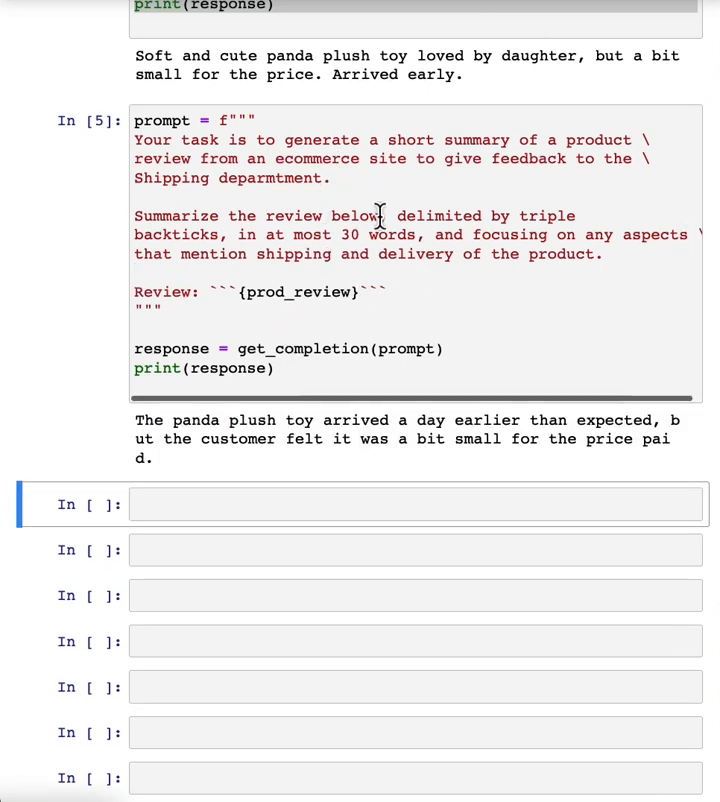
# - Review the shipping-focused summary and select its cell for duplication
pyautogui.doubleClick(152, 56)
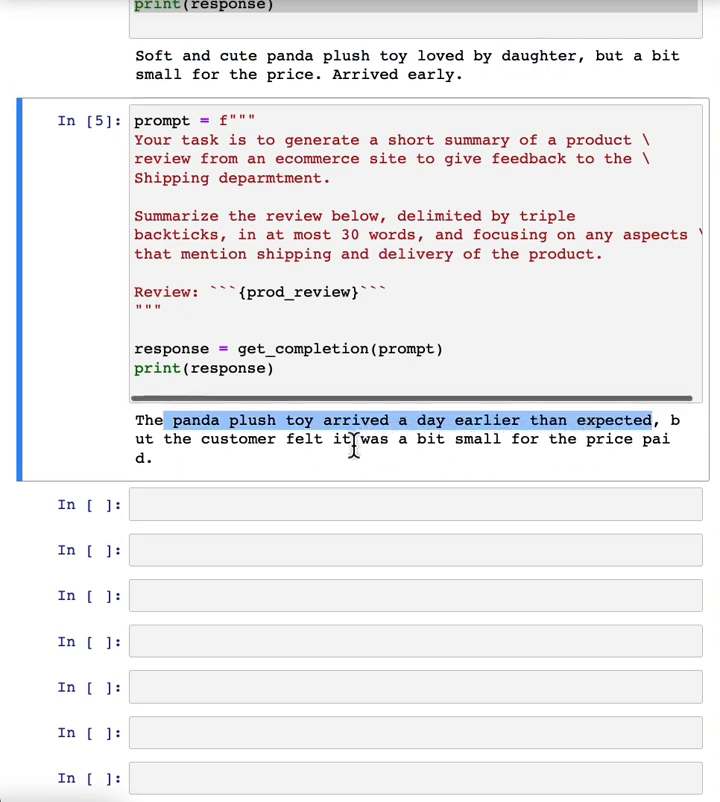
pyautogui.moveTo(332, 472)
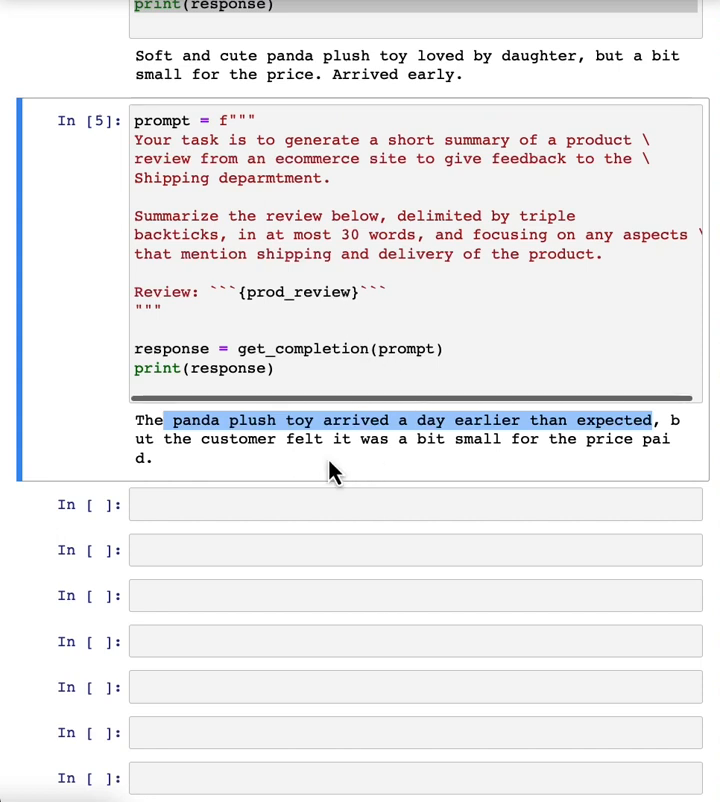
pyautogui.click(164, 120)
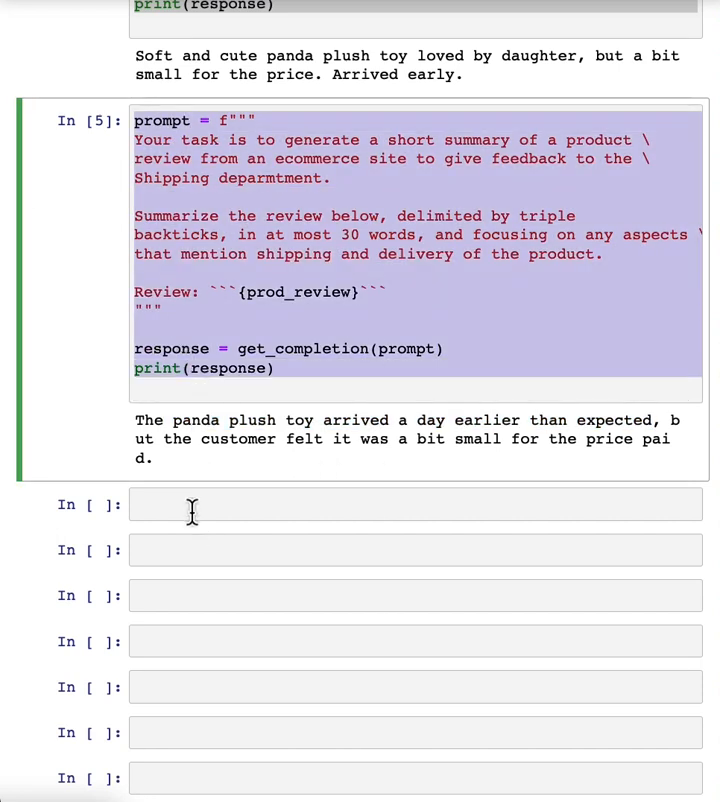
# - Run a pricing-department version focused on price and perceived value, getting a price-too-high summary
pyautogui.scroll(-3)
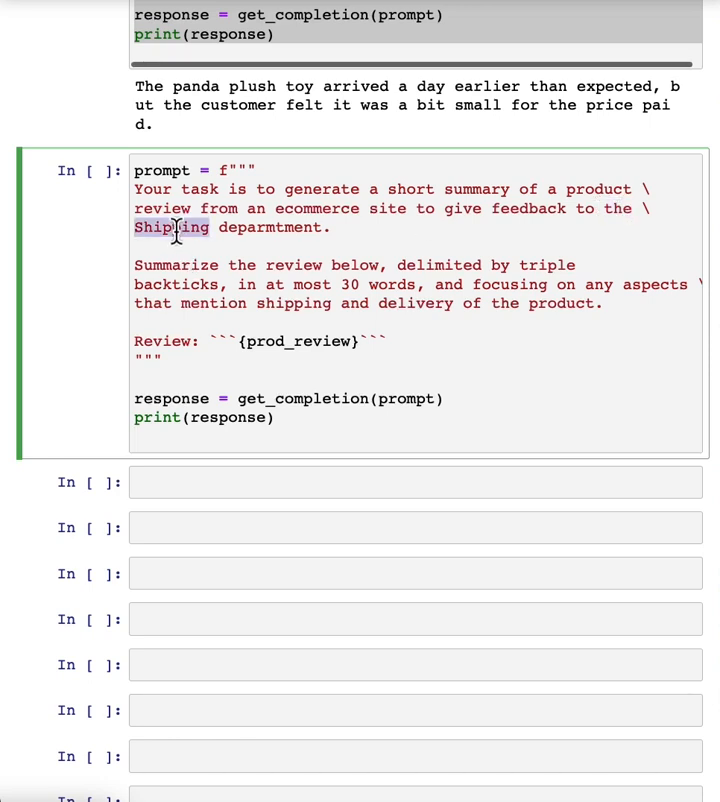
pyautogui.write('pricing')
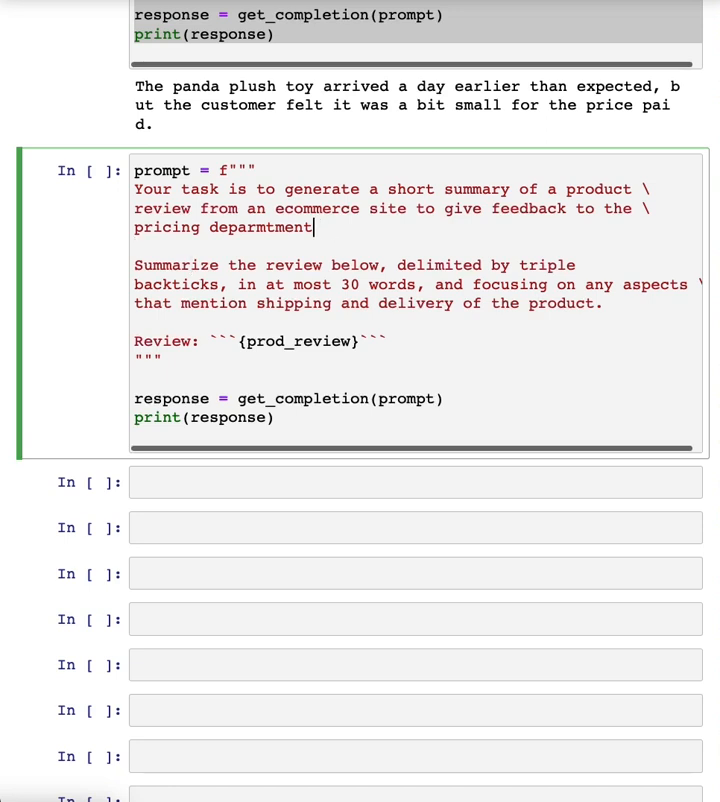
pyautogui.write(',')
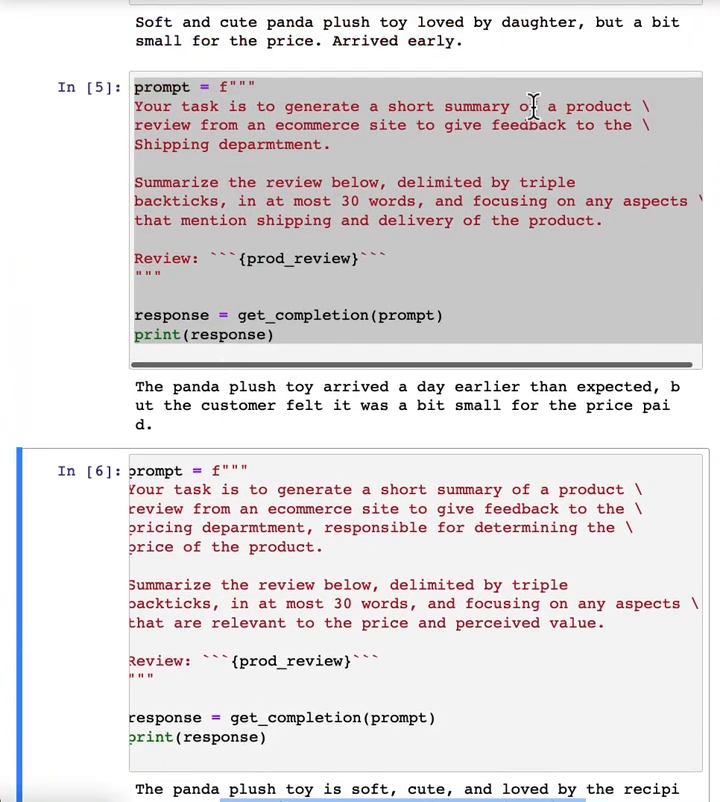
pyautogui.scroll(-3)
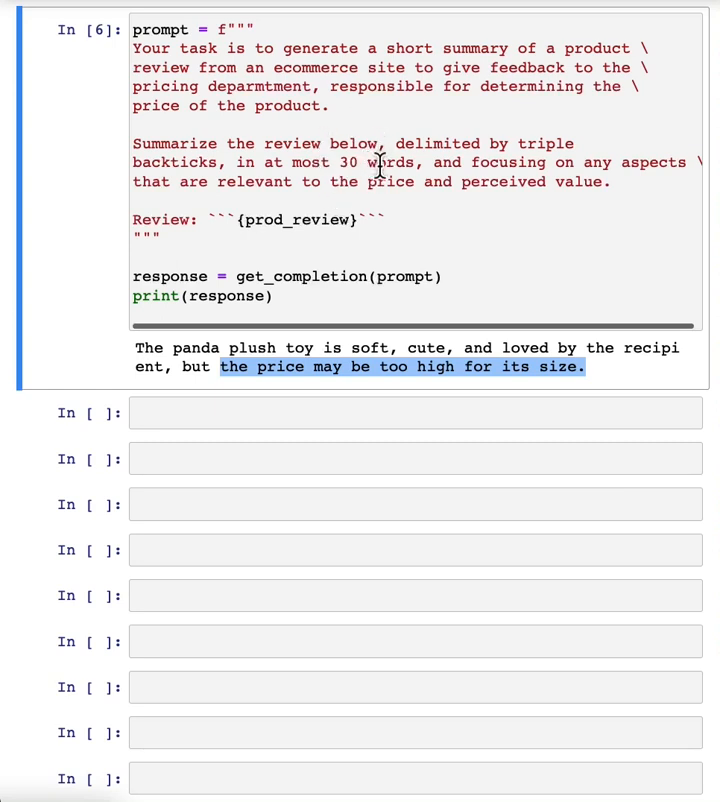
pyautogui.moveTo(350, 240)
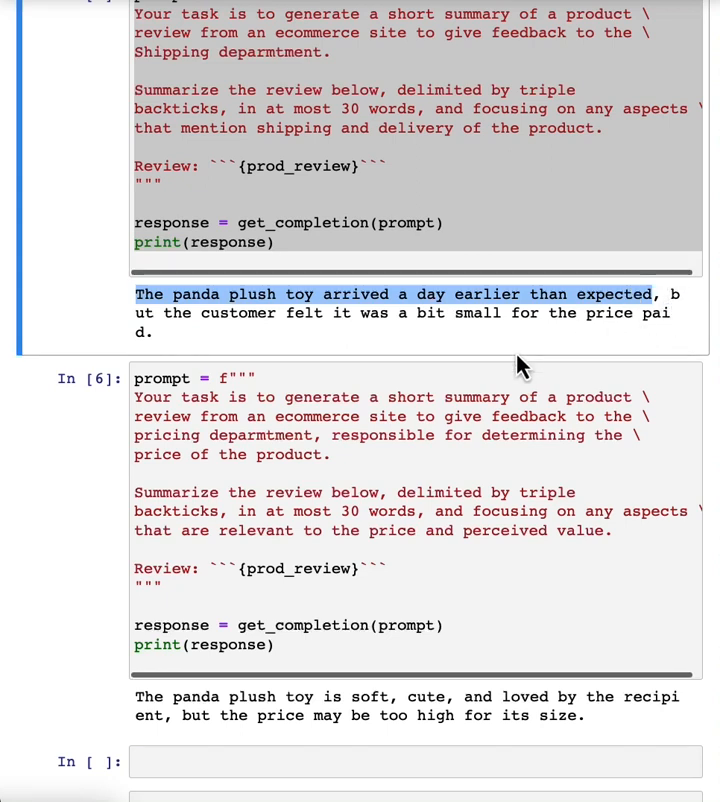
# - Run a prompt extracting only shipping and delivery information, yielding that the product arrived a day early
pyautogui.scroll(-3)
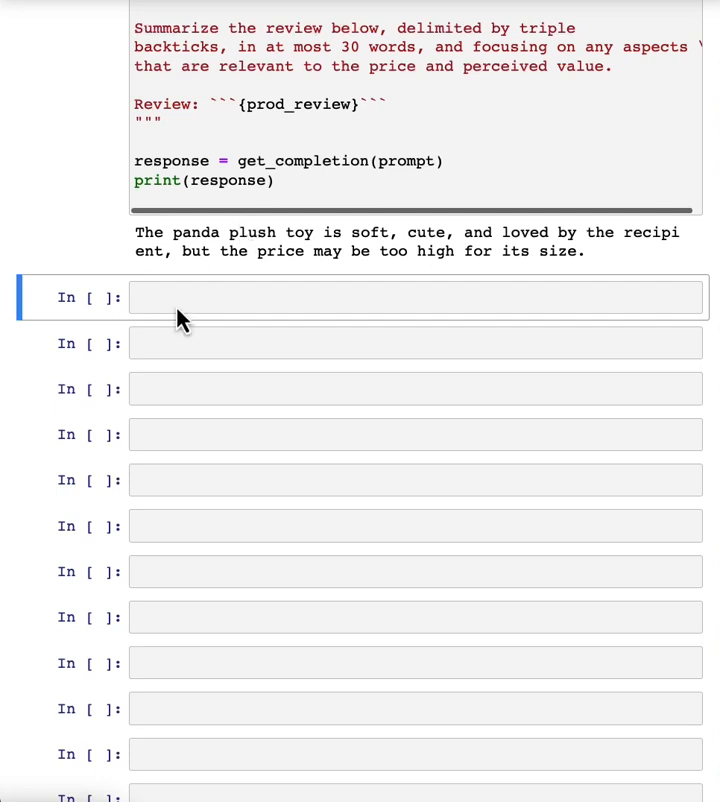
pyautogui.click(400, 296)
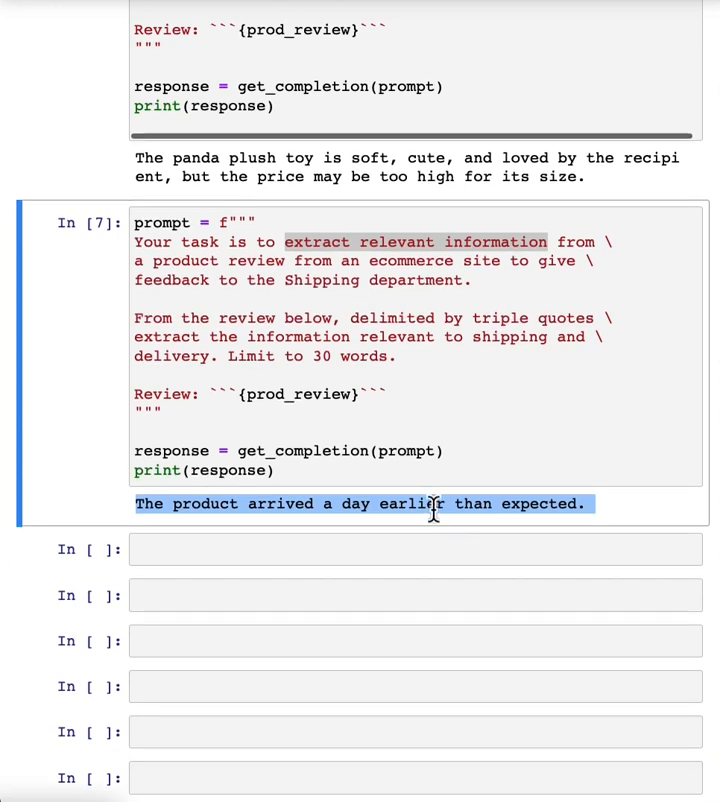
pyautogui.moveTo(366, 410)
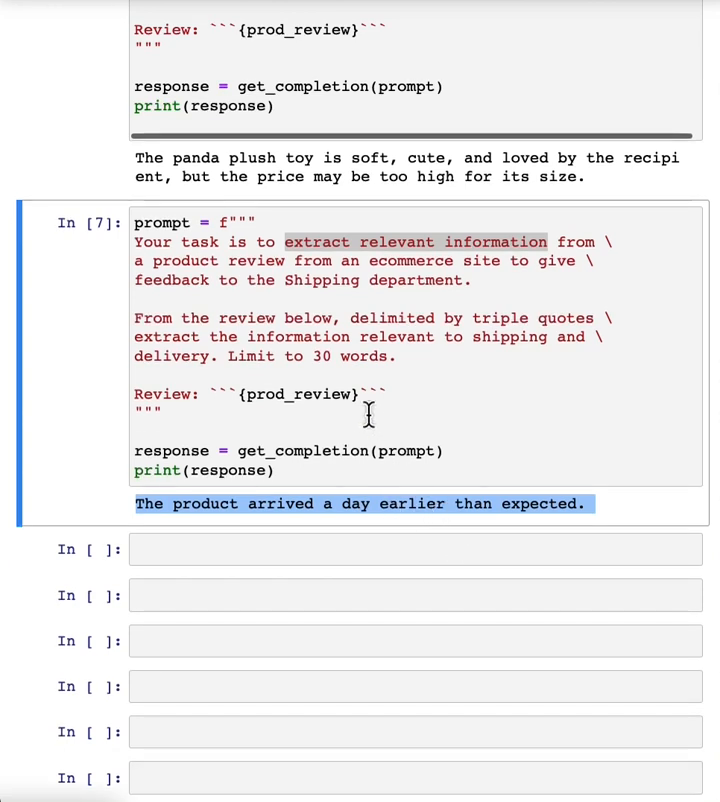
pyautogui.moveTo(344, 462)
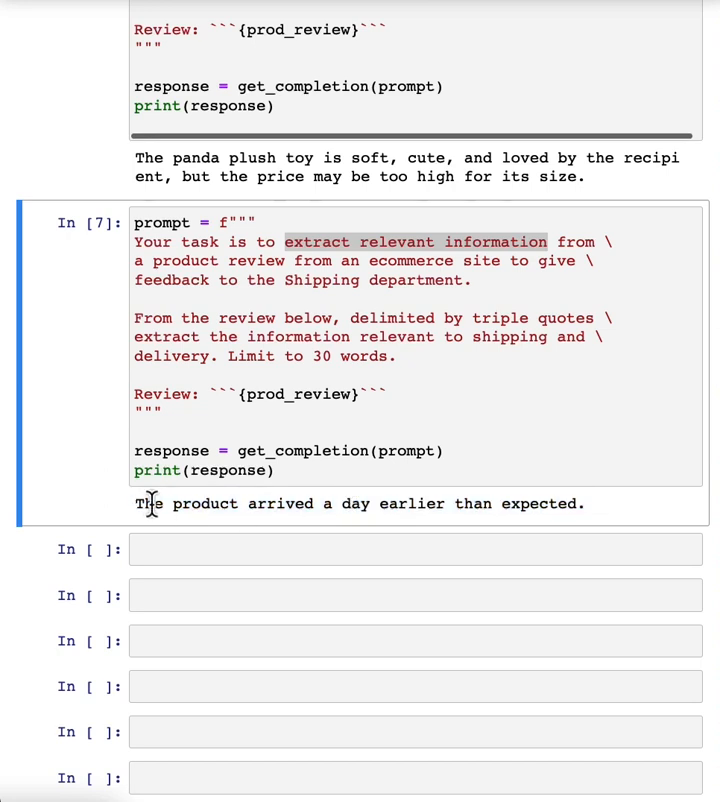
# - Add a cell holding the review_2, review_3 and review_4 strings for a lamp, toothbrush and blender
pyautogui.scroll(-3)
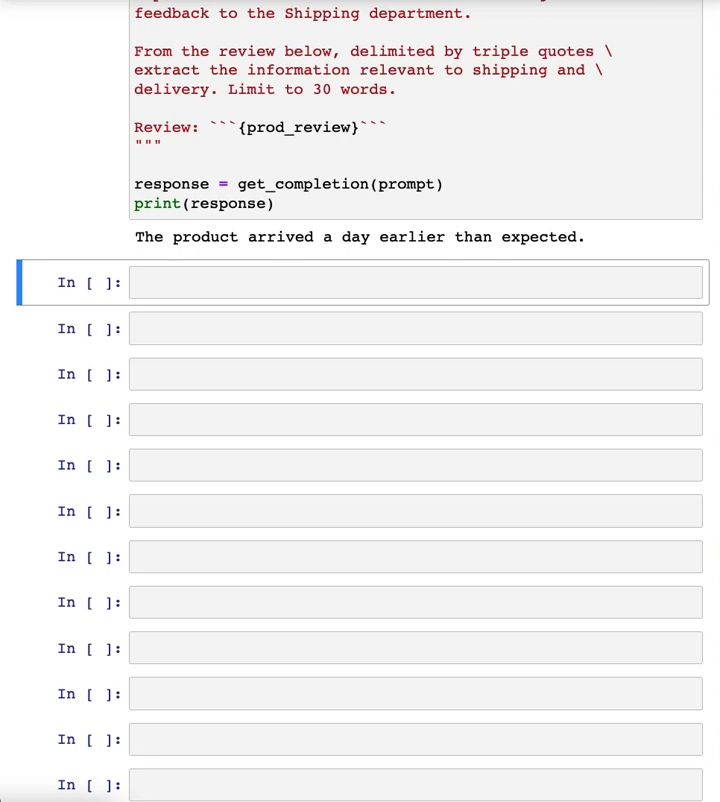
pyautogui.moveTo(268, 324)
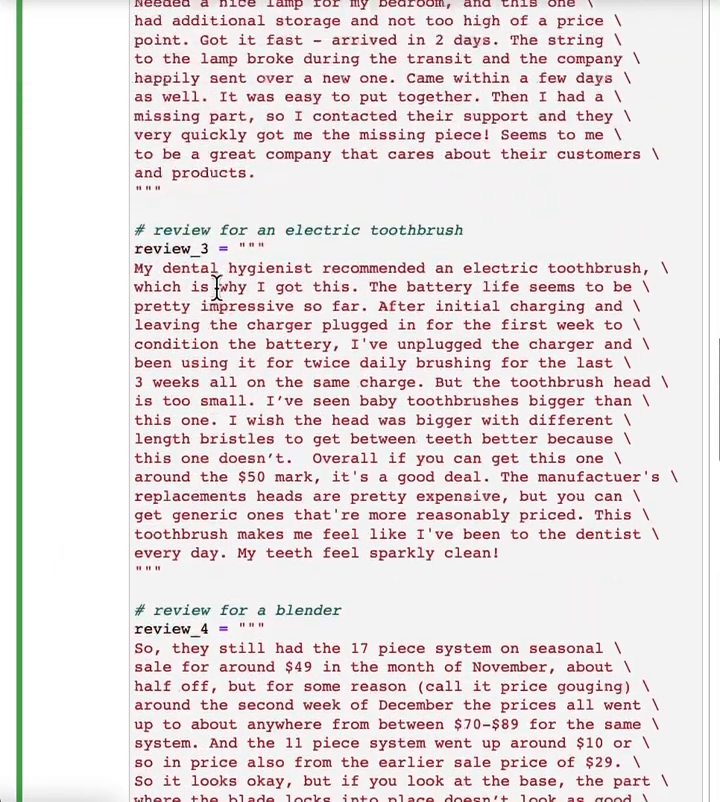
pyautogui.scroll(3)
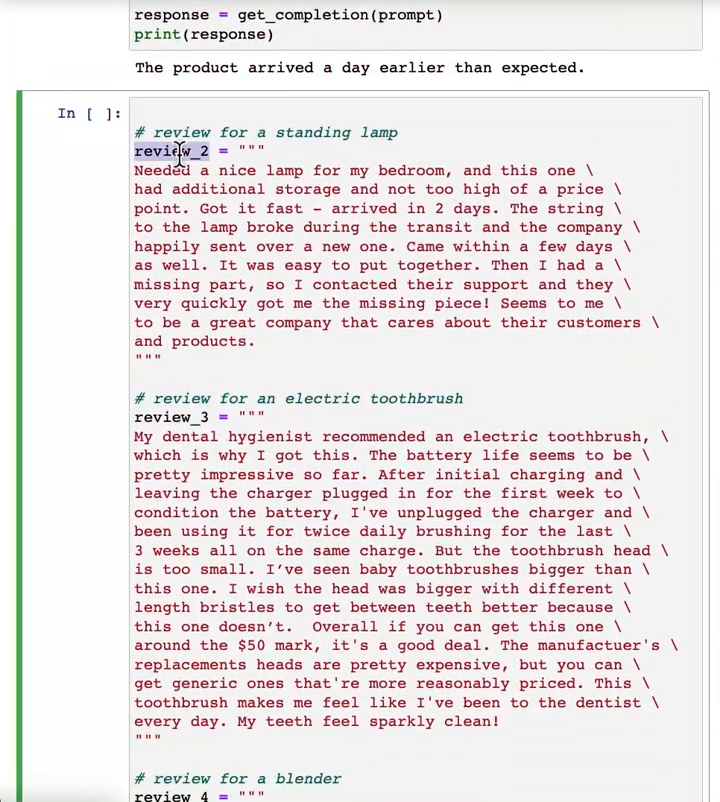
pyautogui.moveTo(420, 170)
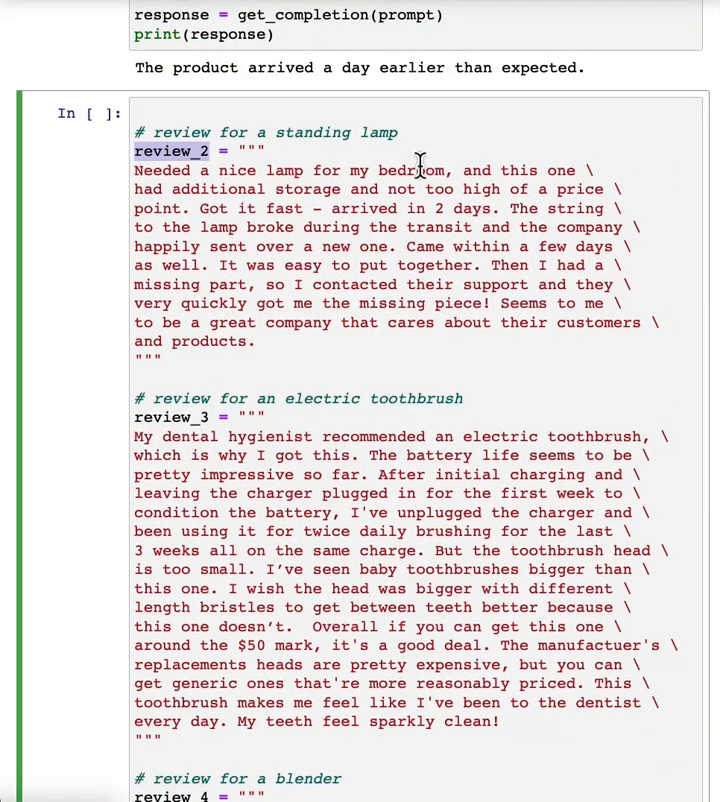
pyautogui.moveTo(318, 402)
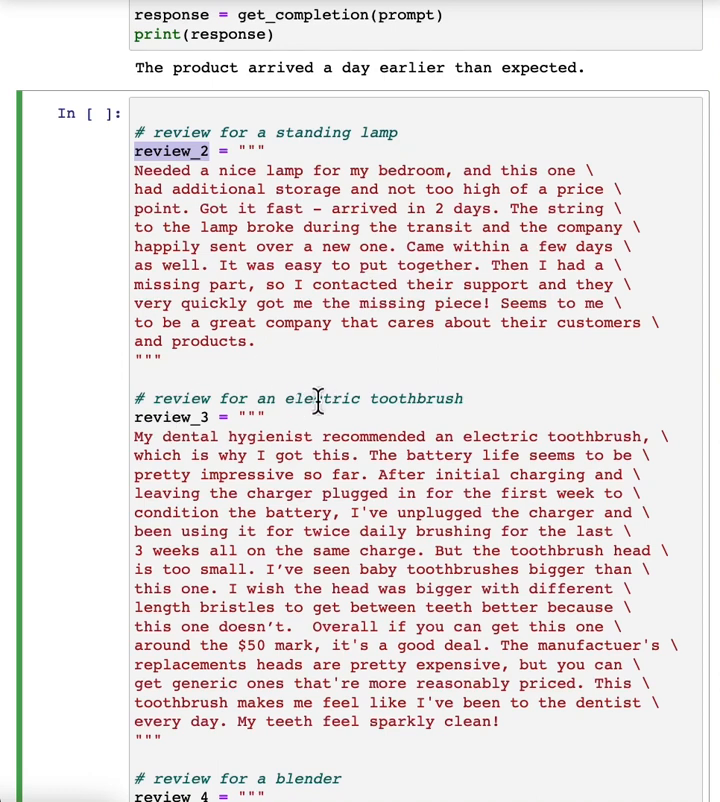
pyautogui.moveTo(408, 444)
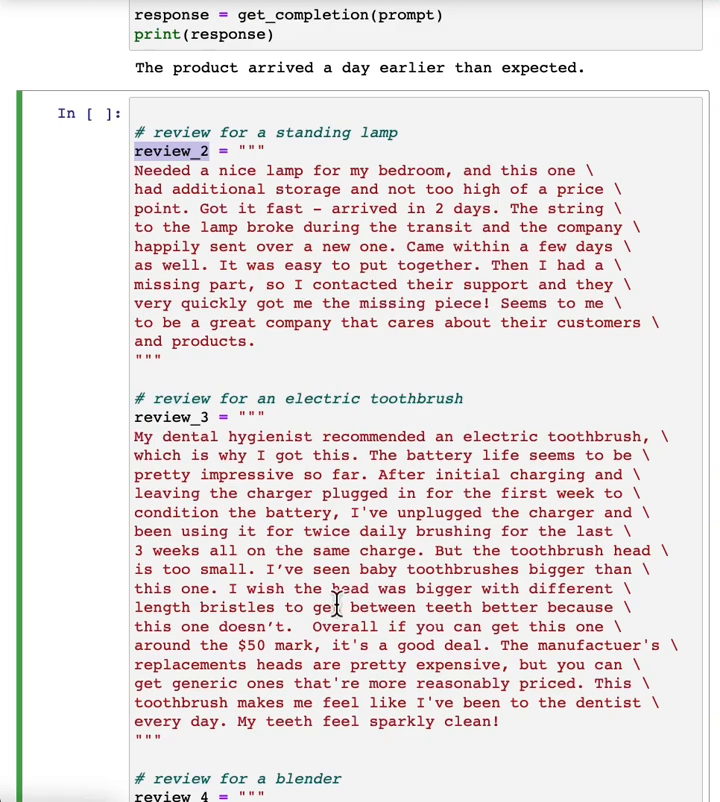
pyautogui.scroll(-3)
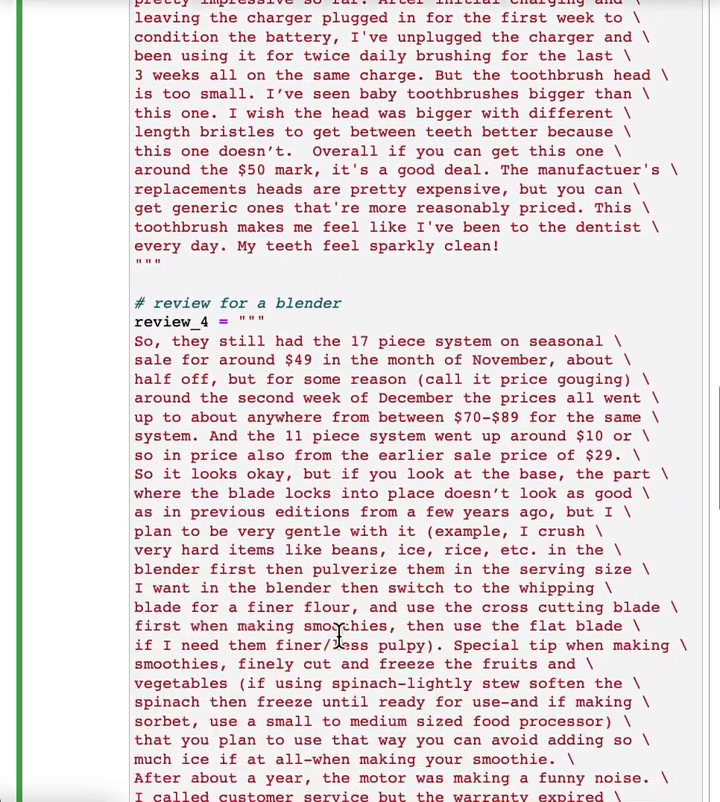
pyautogui.scroll(-3)
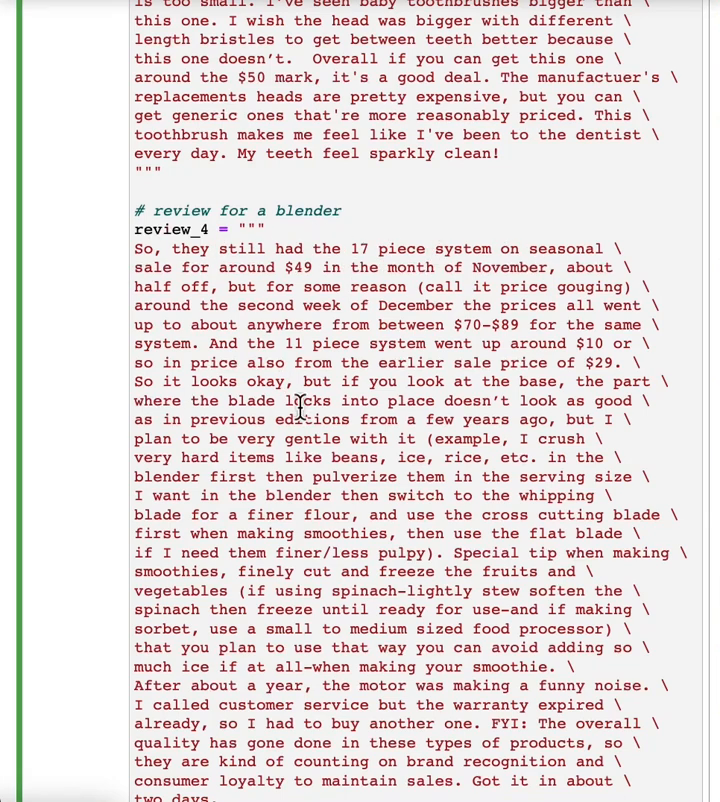
pyautogui.scroll(-3)
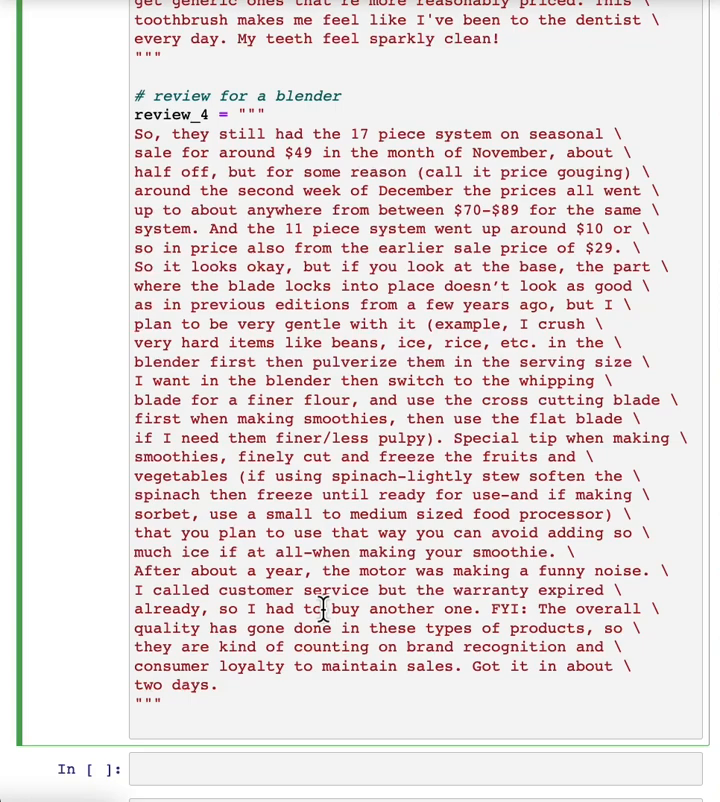
pyautogui.scroll(3)
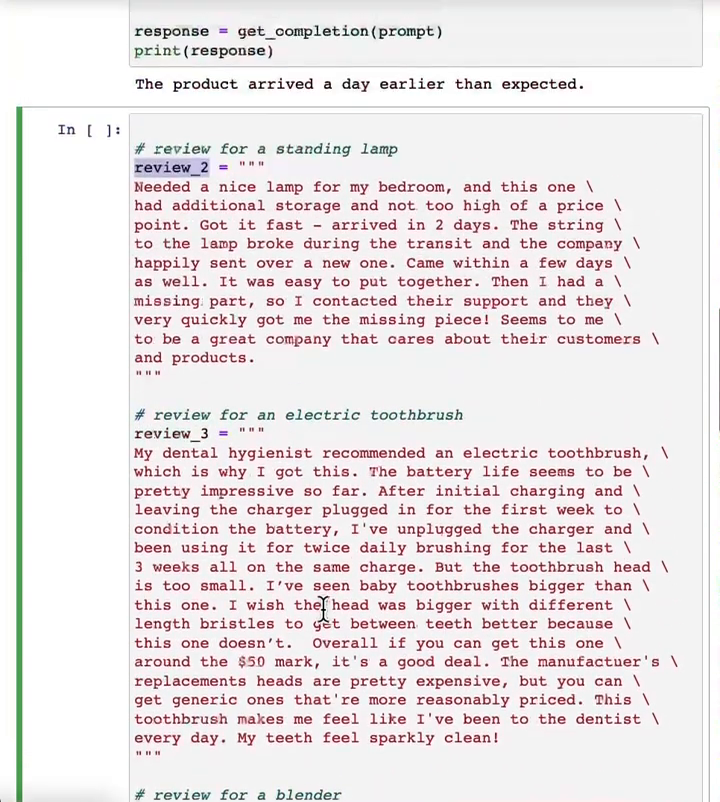
pyautogui.scroll(3)
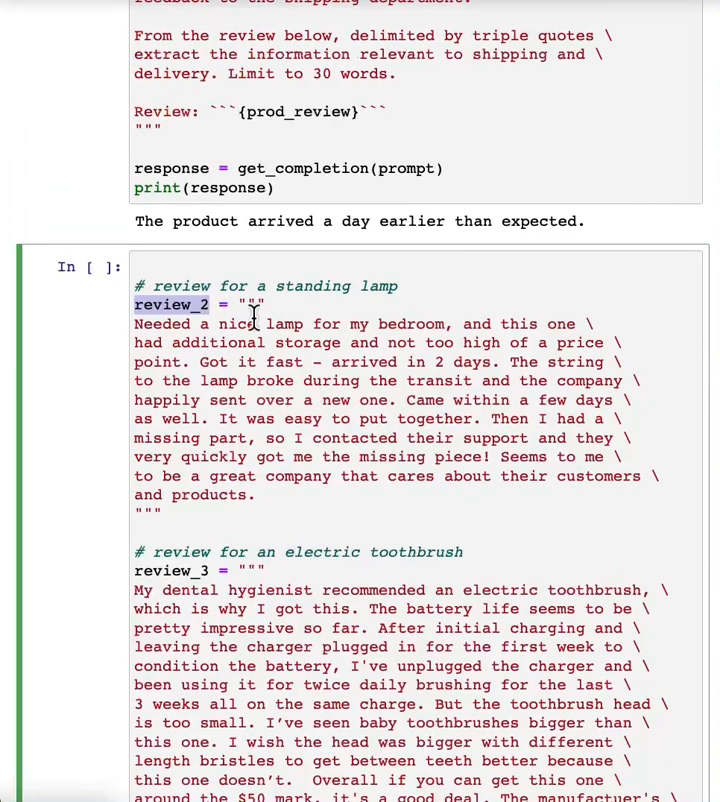
pyautogui.scroll(-3)
pyautogui.write('rev')
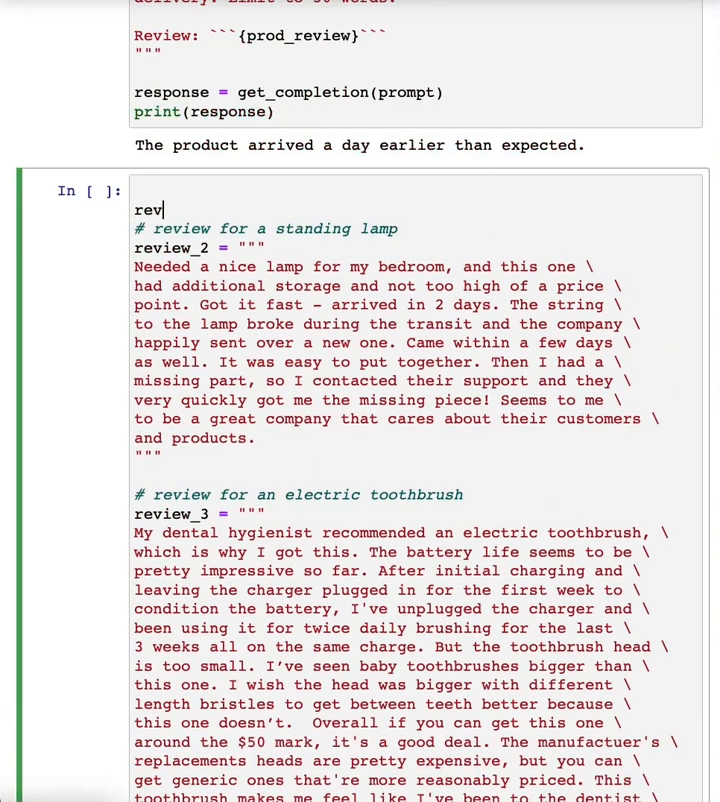
# - Set review_1 = prod_review at the top of the reviews cell
pyautogui.write('iew_1')
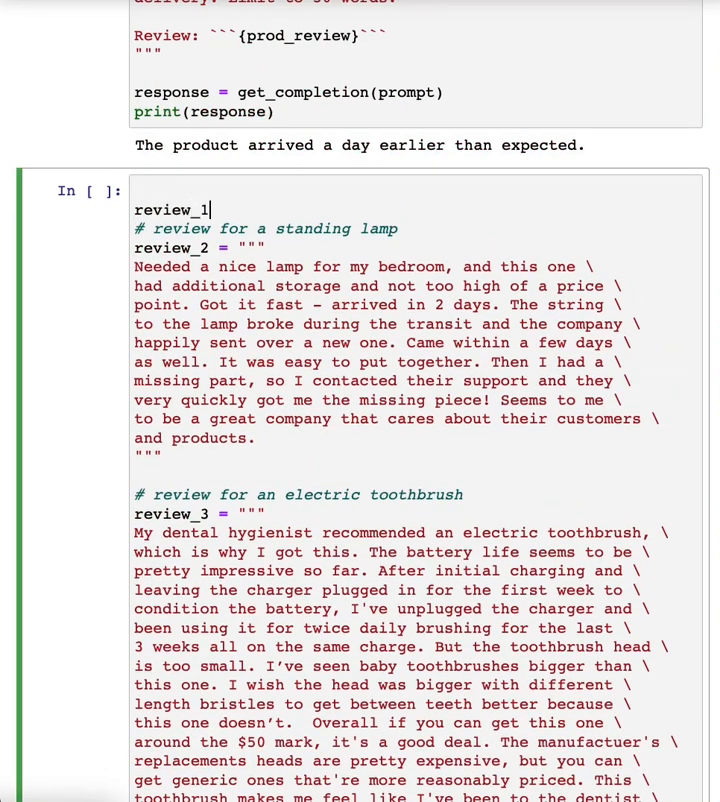
pyautogui.write('= prod_review')
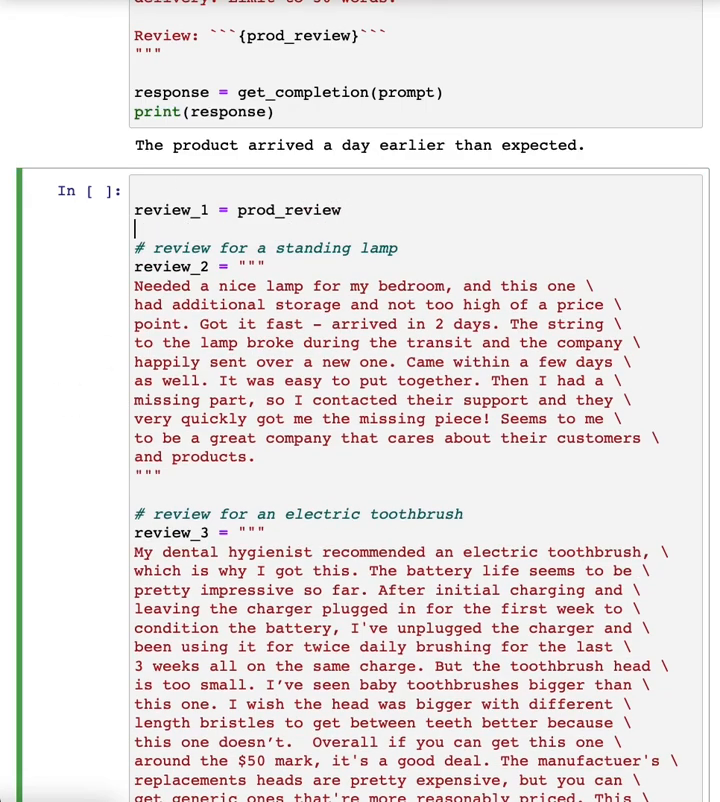
pyautogui.scroll(-3)
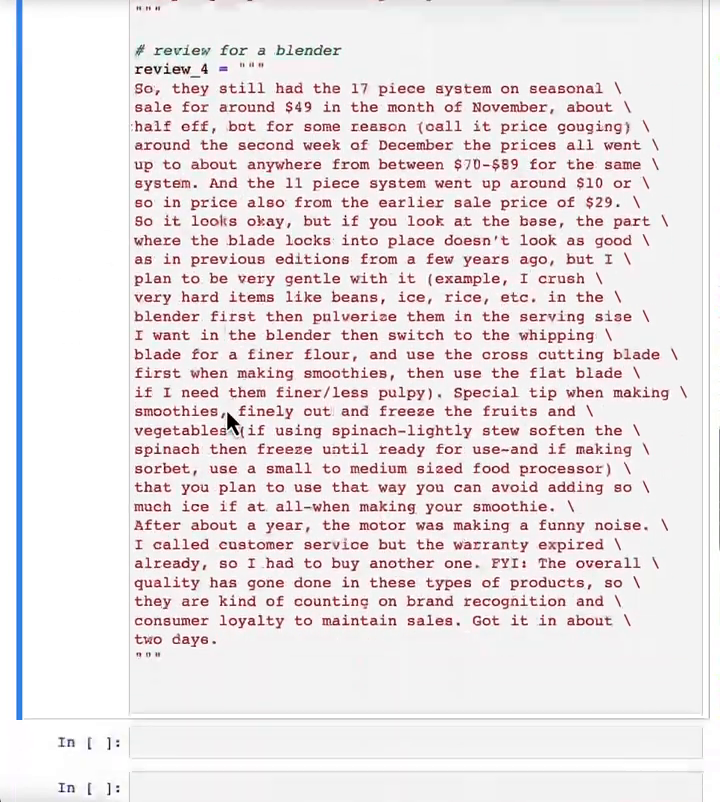
pyautogui.scroll(-3)
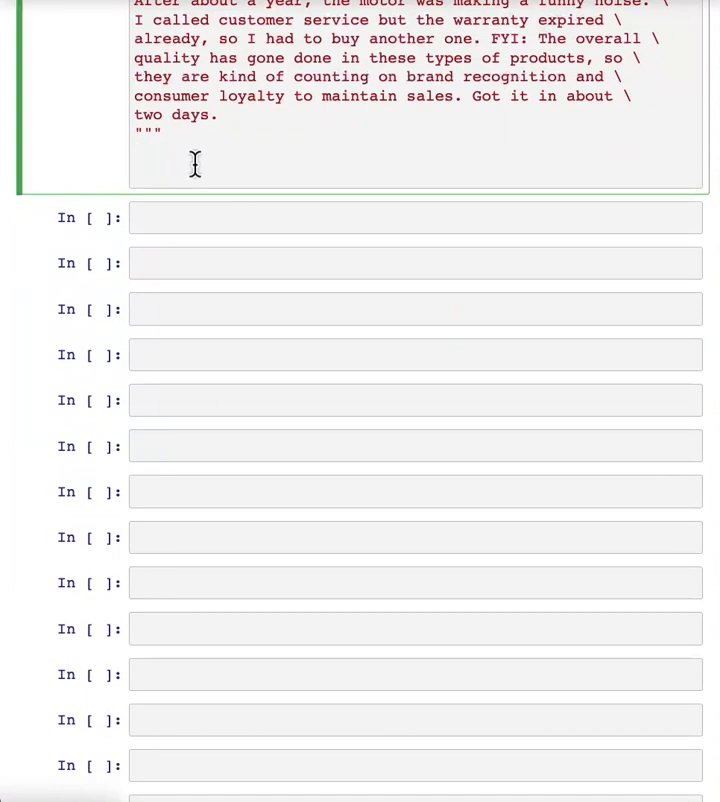
# - Collect the four reviews into a reviews list and begin a for i in range(len(reviews)) loop
pyautogui.write('reviews = [review_1, review_2, review_3, review_4]')
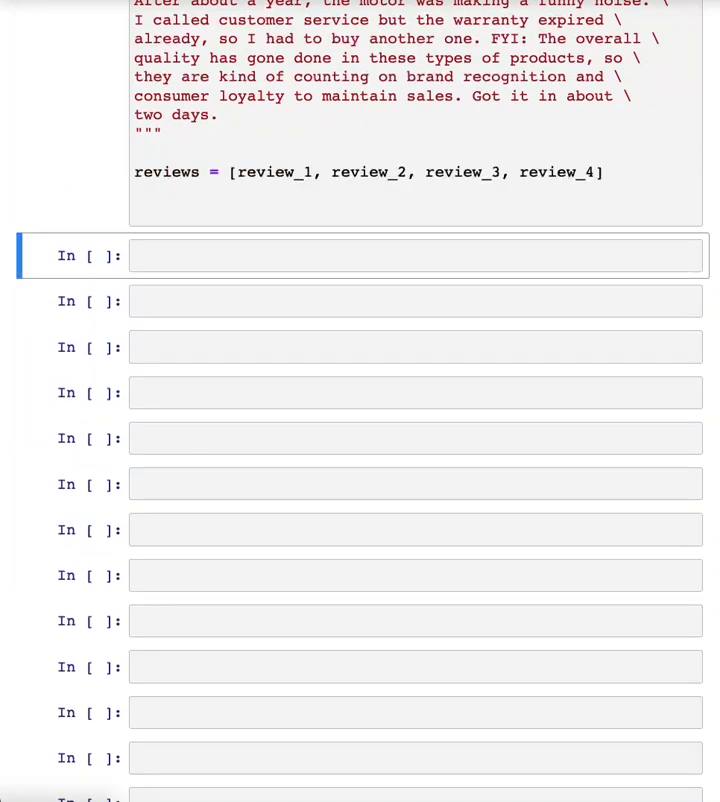
pyautogui.write('for')
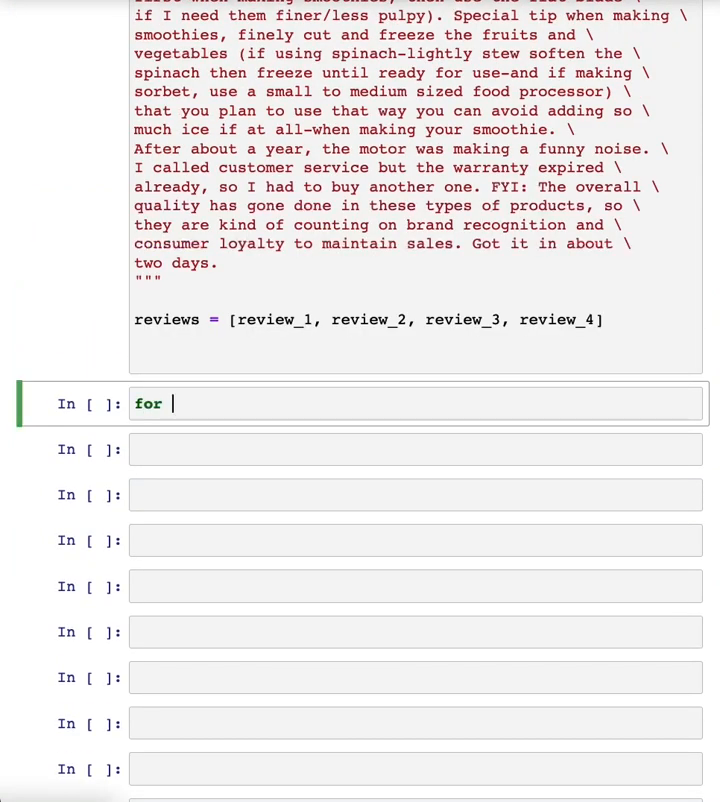
pyautogui.write('i in')
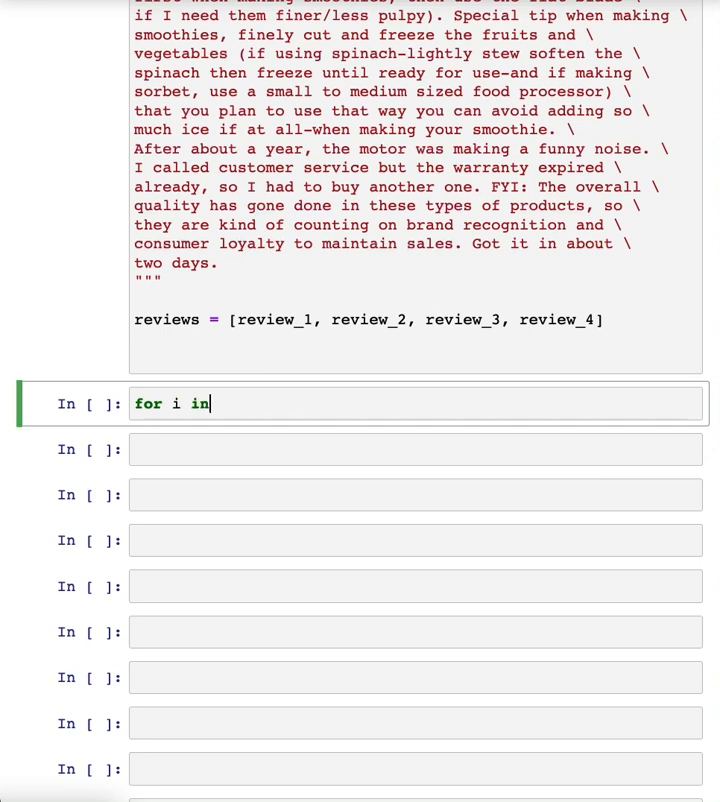
pyautogui.write('rang')
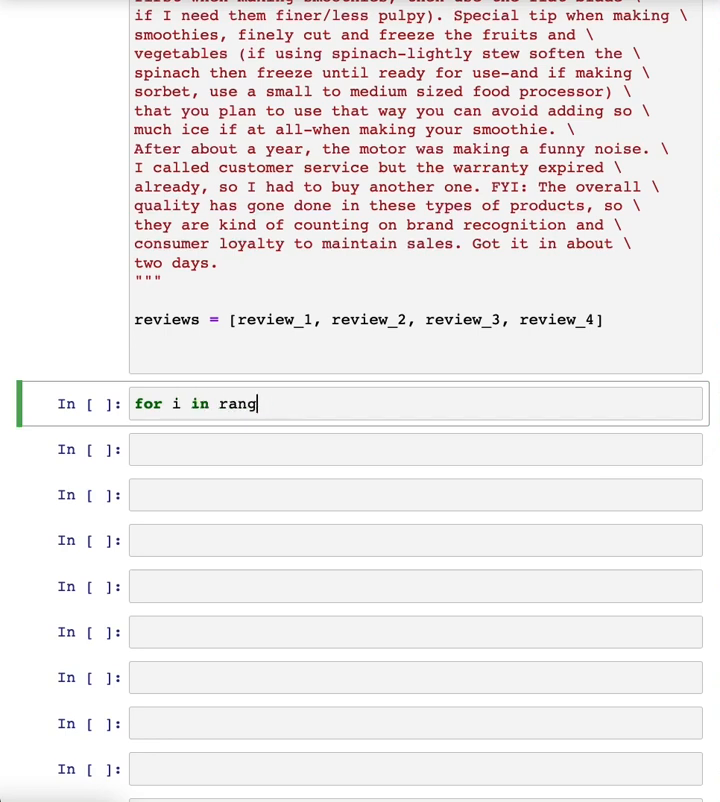
pyautogui.write('e(len(review))')
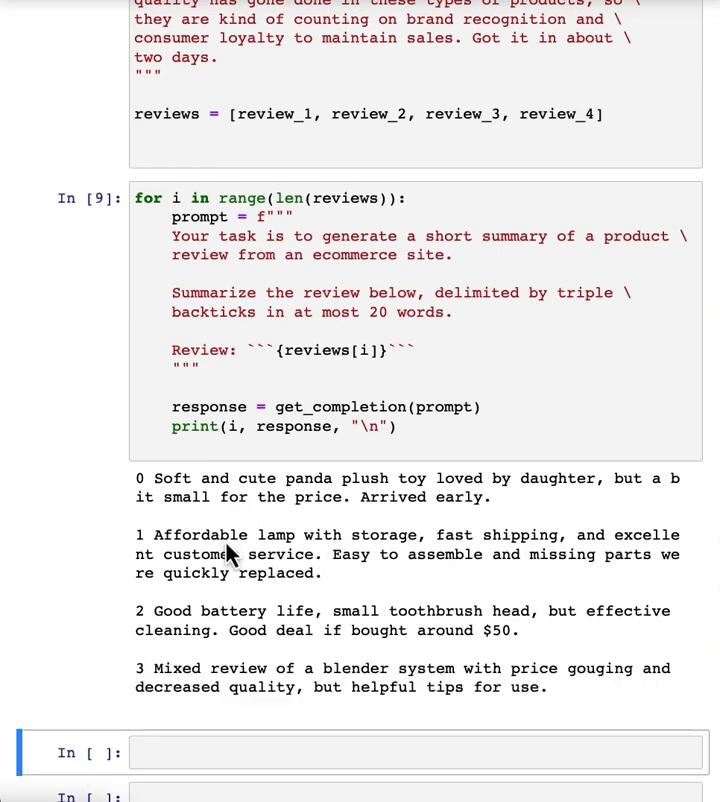
# - Run the loop and read through the four 20-word review summaries it prints
pyautogui.scroll(-3)
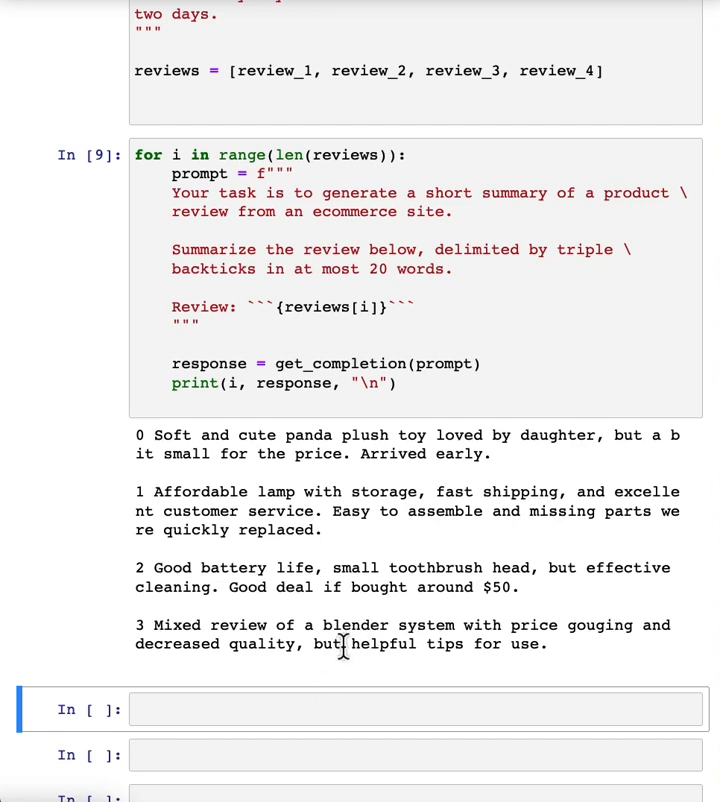
pyautogui.scroll(-3)
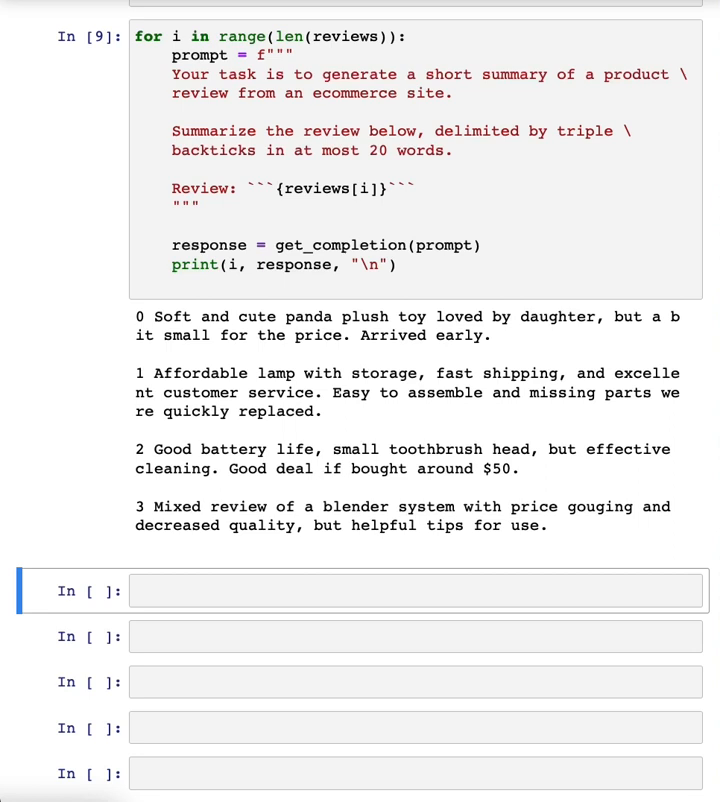
pyautogui.moveTo(208, 384)
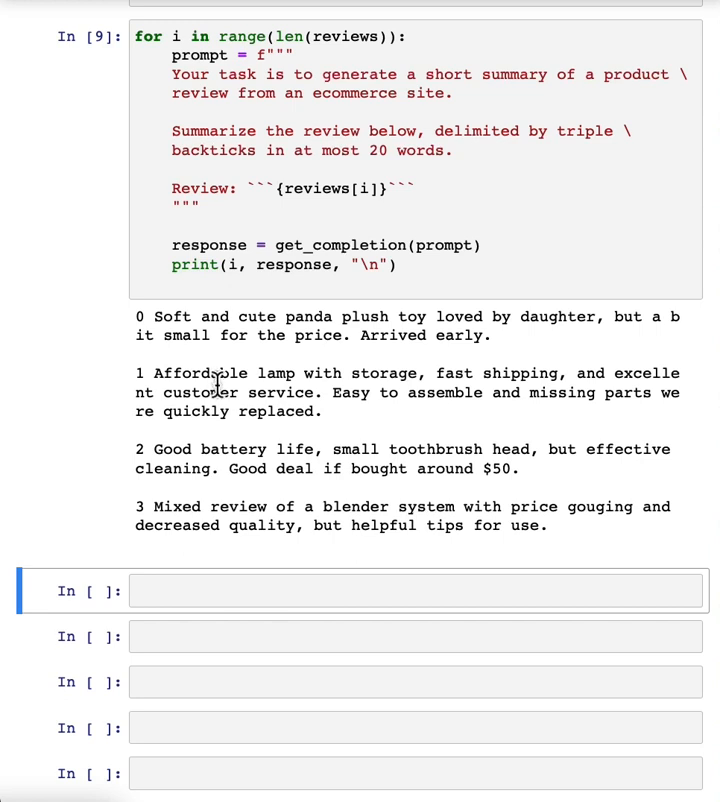
pyautogui.moveTo(240, 376)
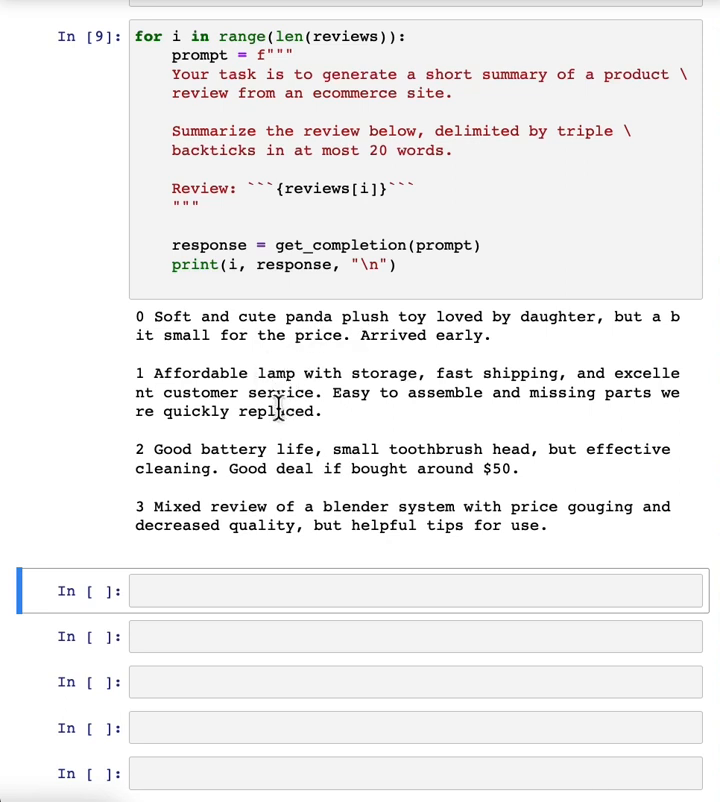
pyautogui.moveTo(344, 428)
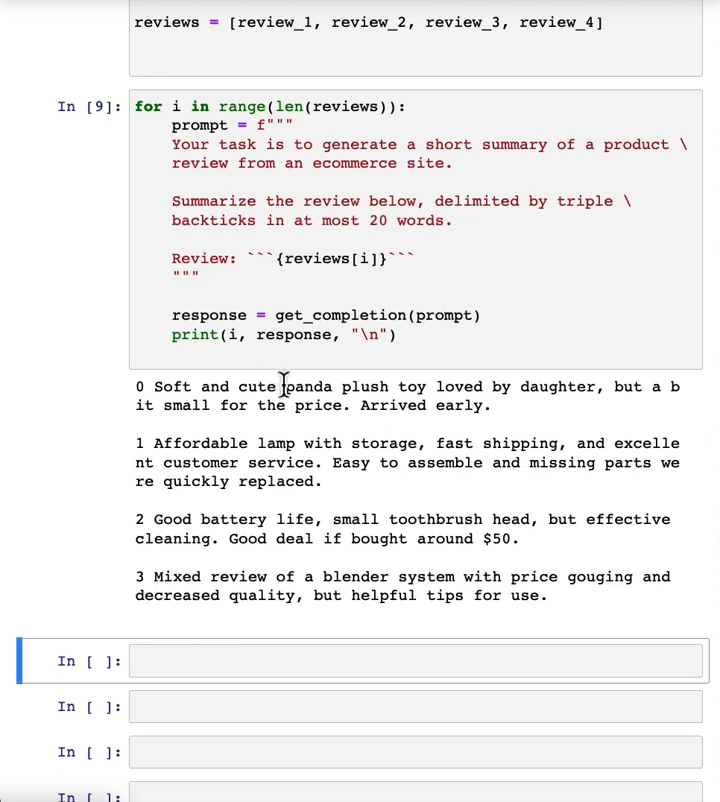
pyautogui.moveTo(278, 404)
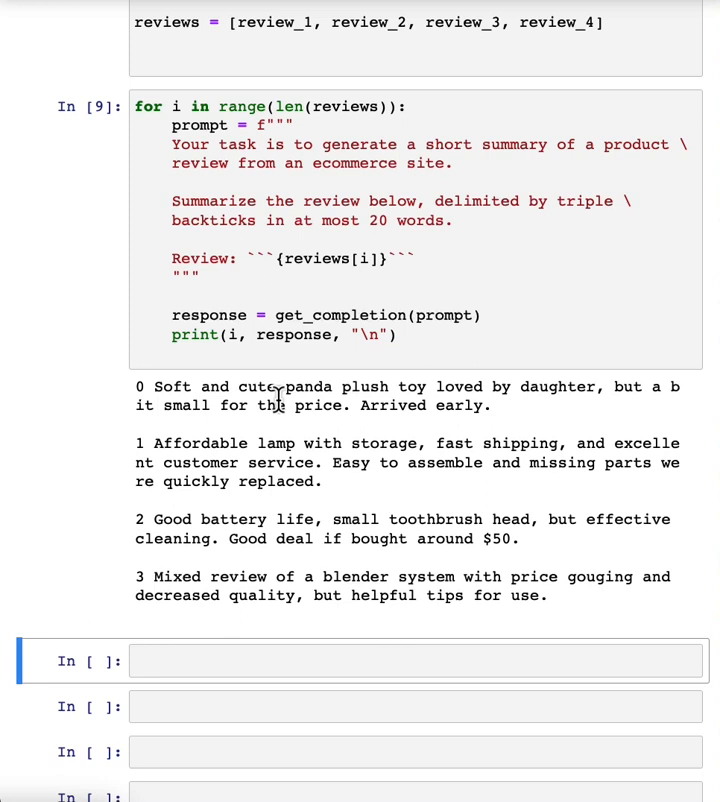
pyautogui.doubleClick(256, 388)
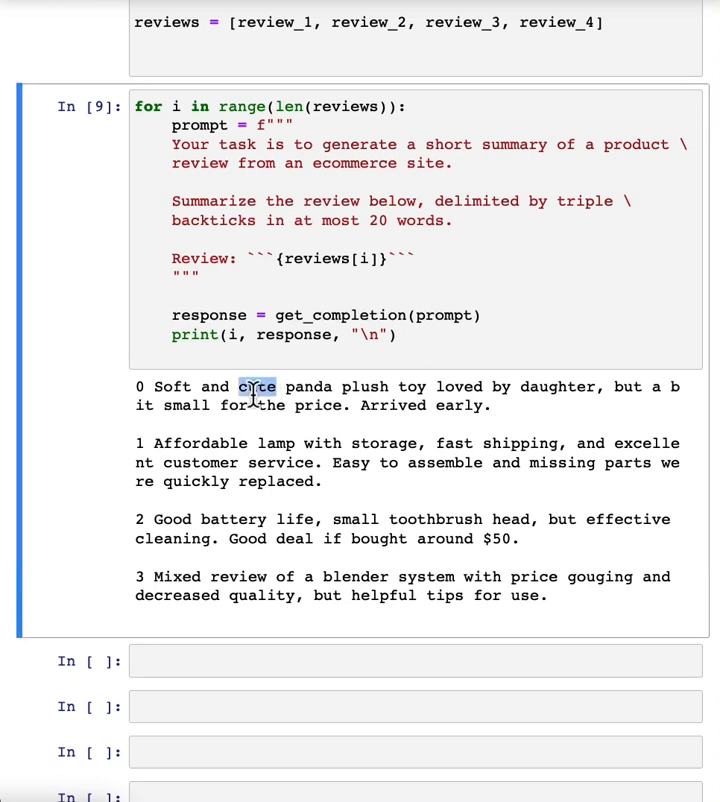